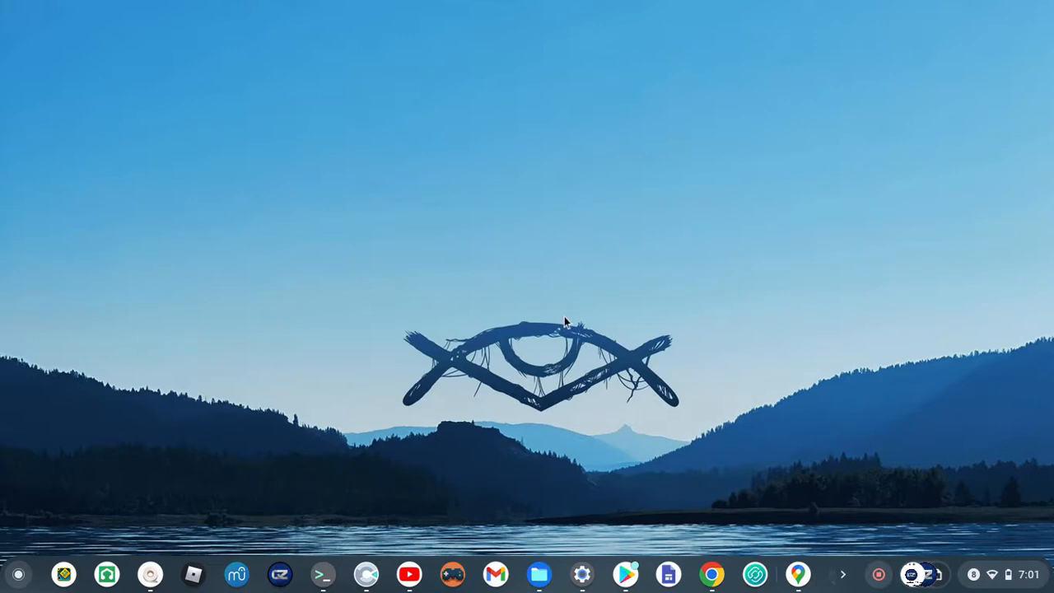
mouse_move(288, 580)
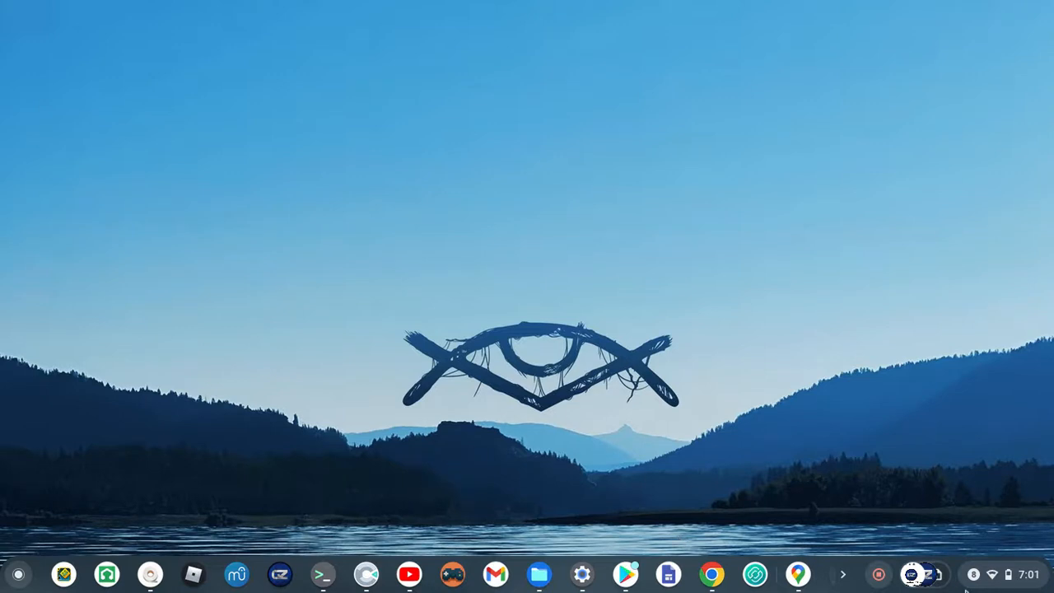
mouse_move(626, 573)
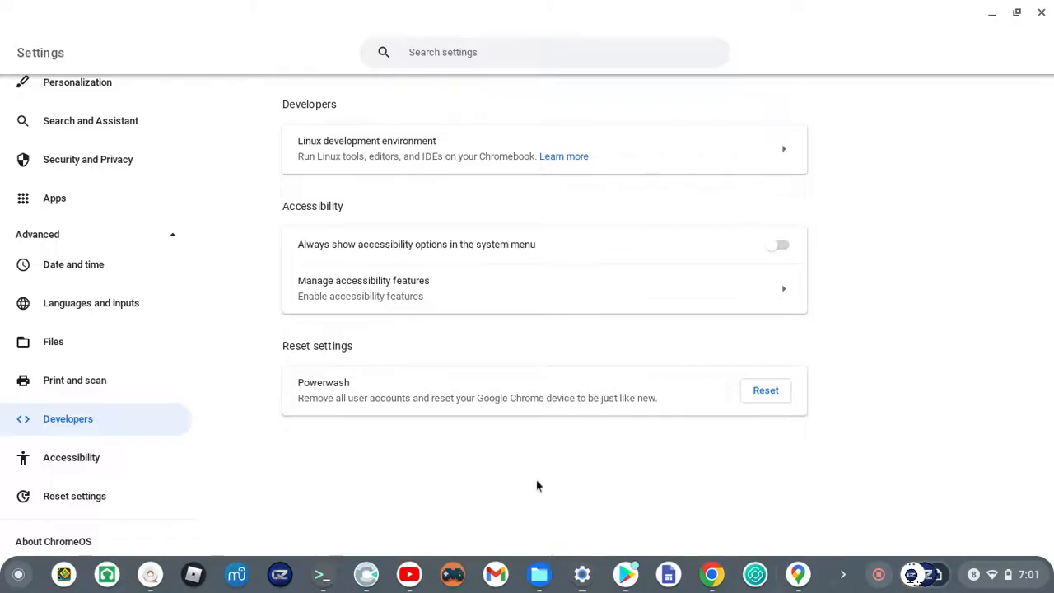
mouse_move(418, 142)
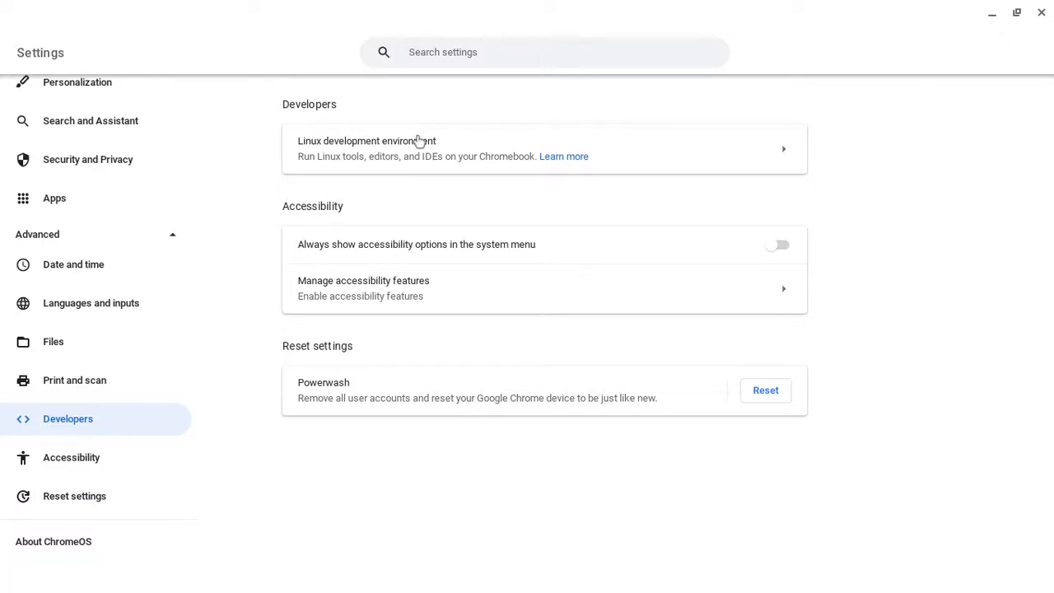
mouse_move(403, 214)
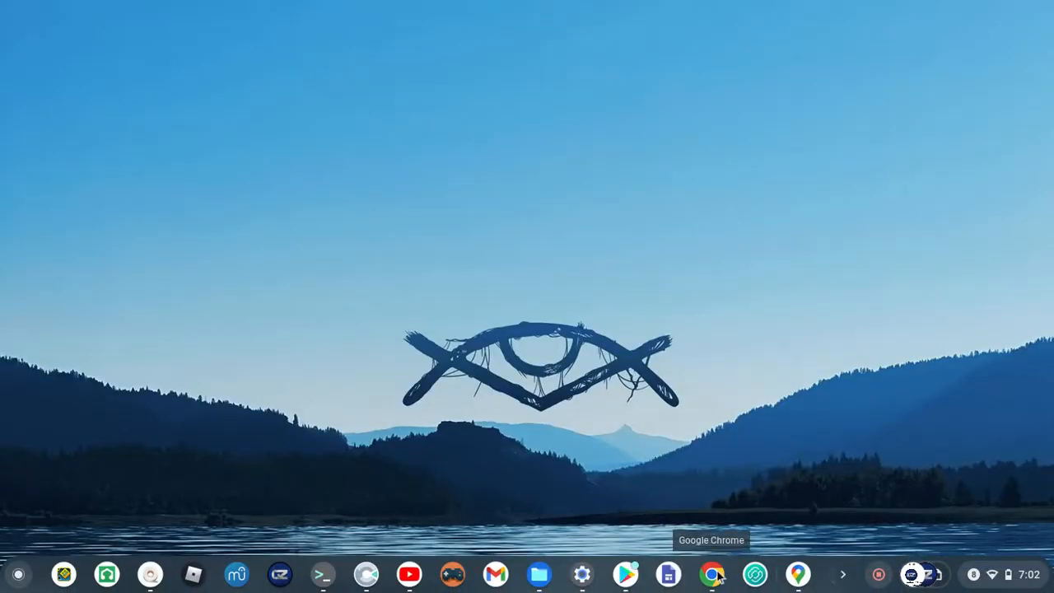
Reveal the nested-containers step with the crosh nesting commands on Flatpak's Chrome OS setup page.
left_click(711, 573)
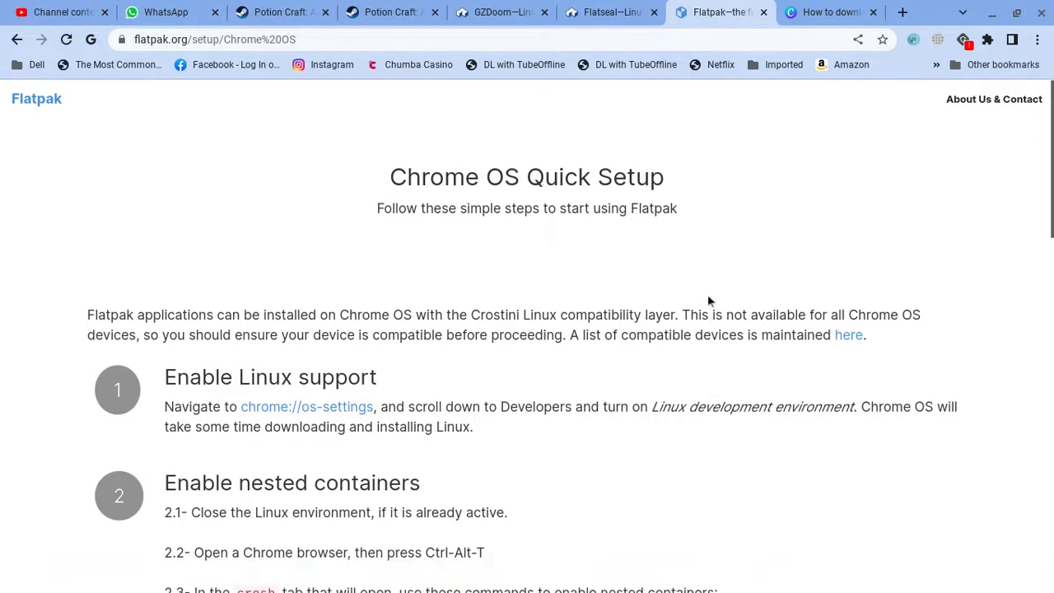
scroll("down", 3)
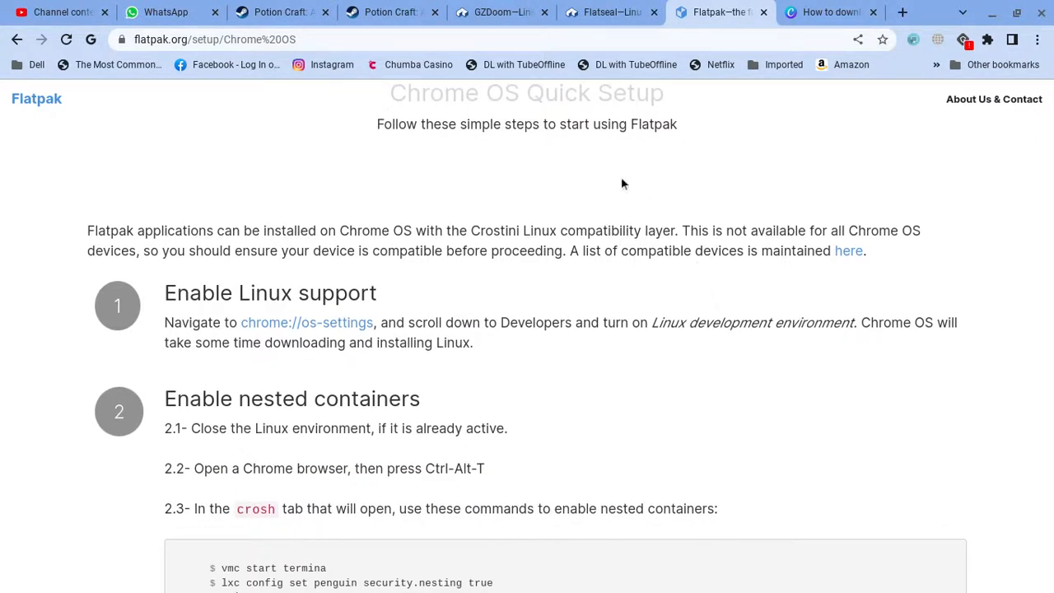
scroll("down", 3)
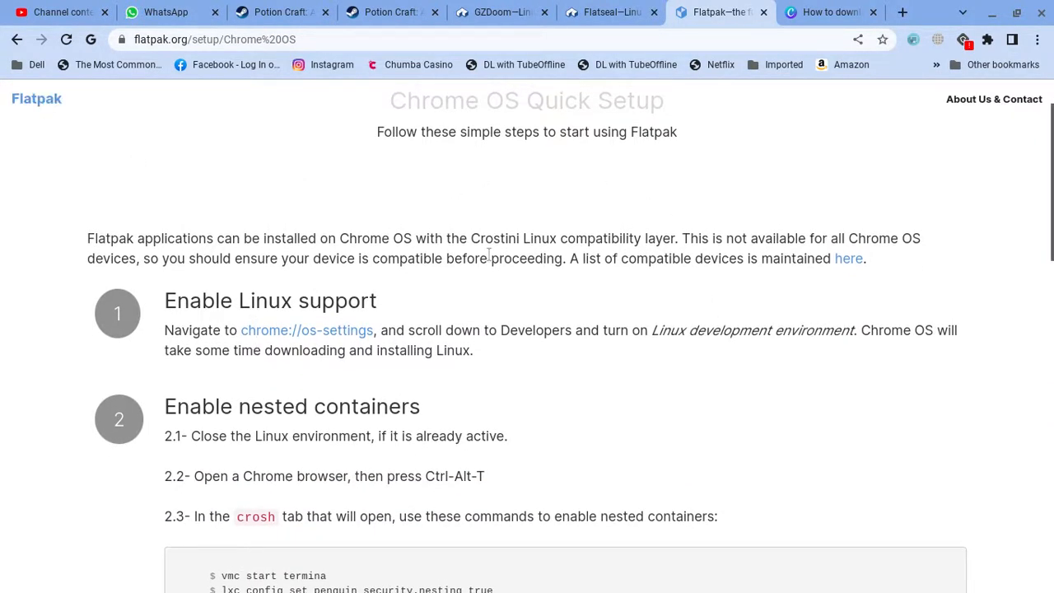
mouse_move(448, 263)
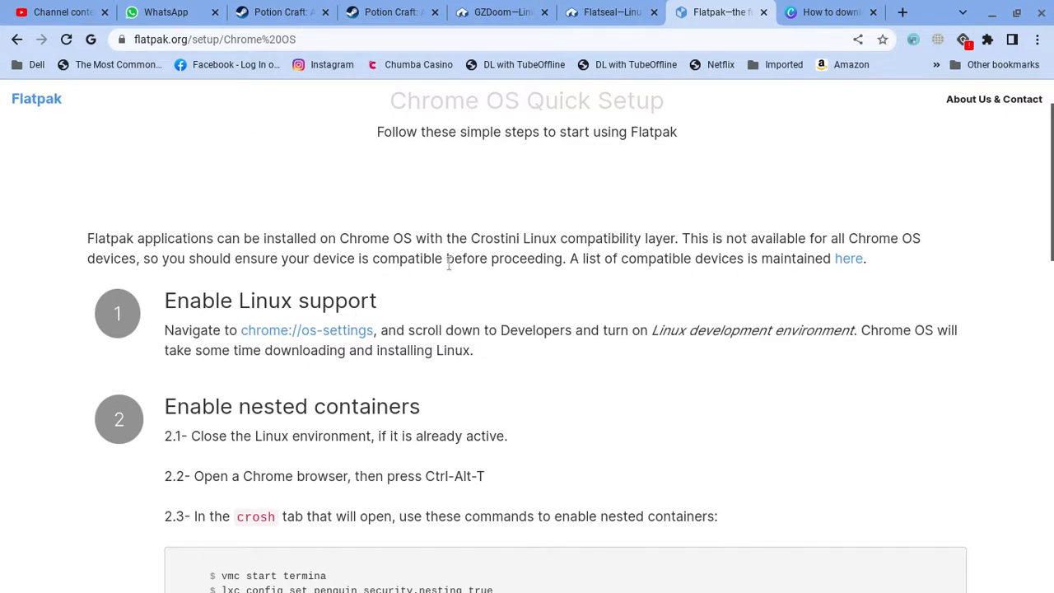
mouse_move(590, 70)
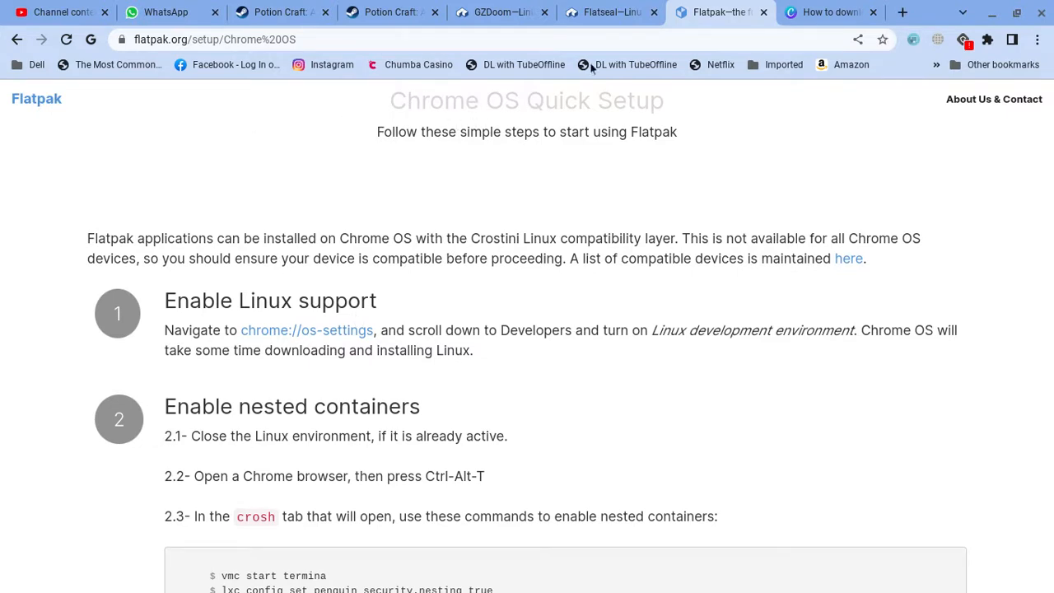
mouse_move(661, 115)
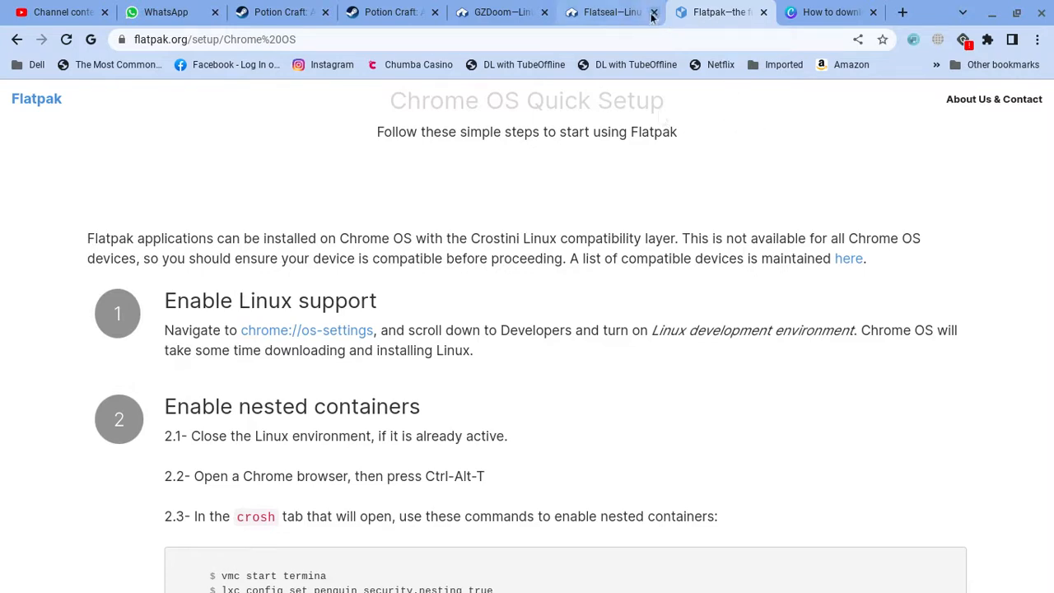
Start the GZDoom flatpakref download from Flathub, then cancel it since it already sits in Linux files.
left_click(501, 11)
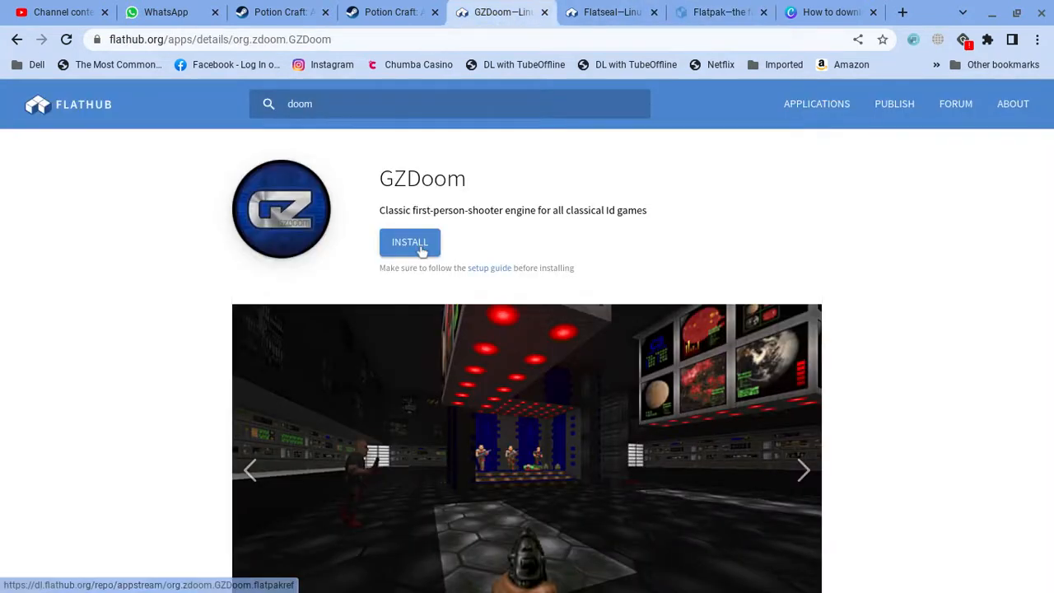
mouse_move(479, 272)
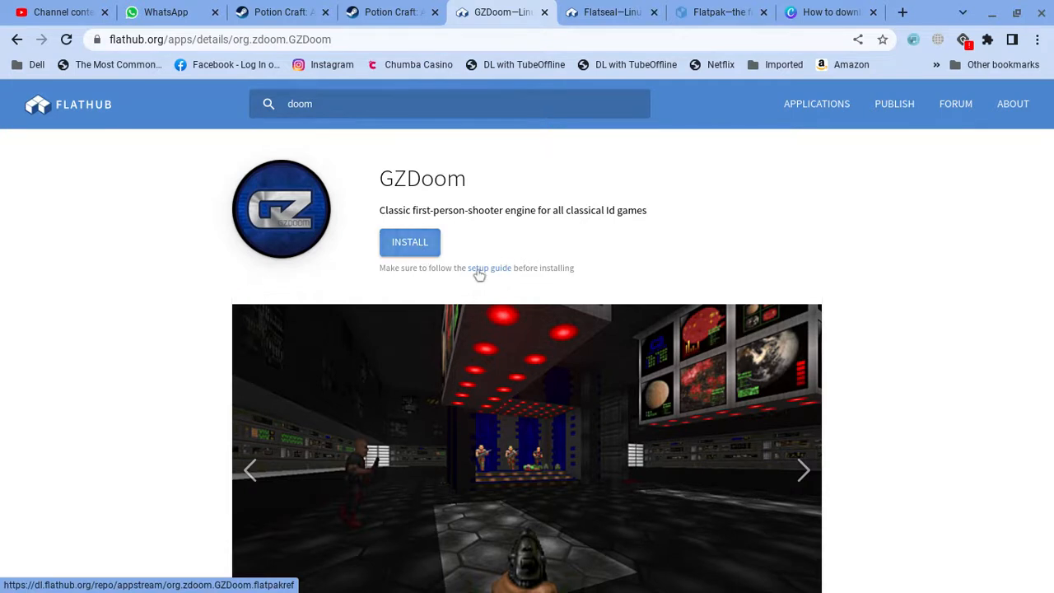
mouse_move(898, 349)
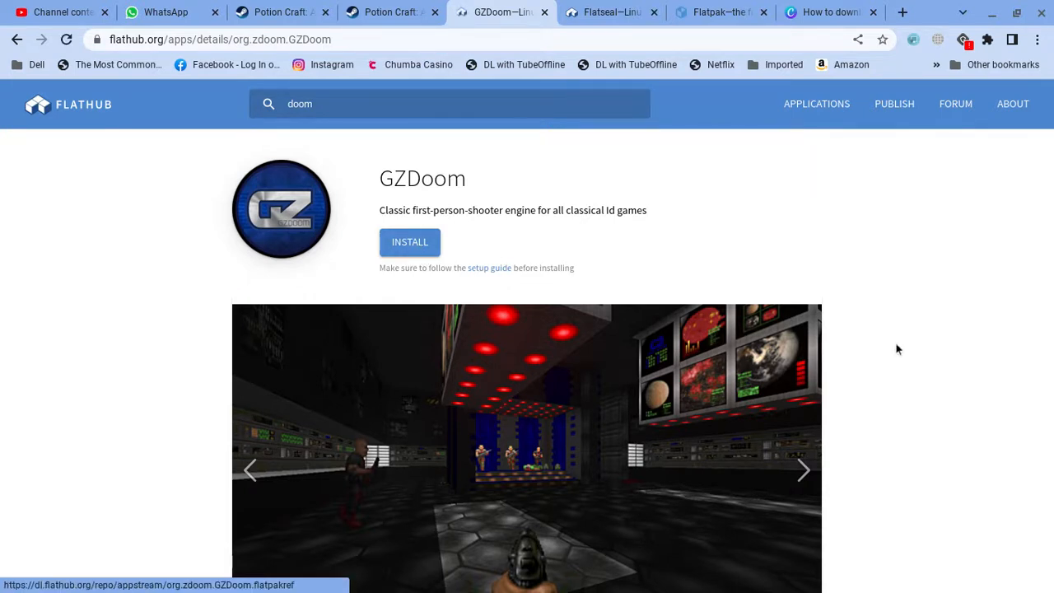
left_click(409, 241)
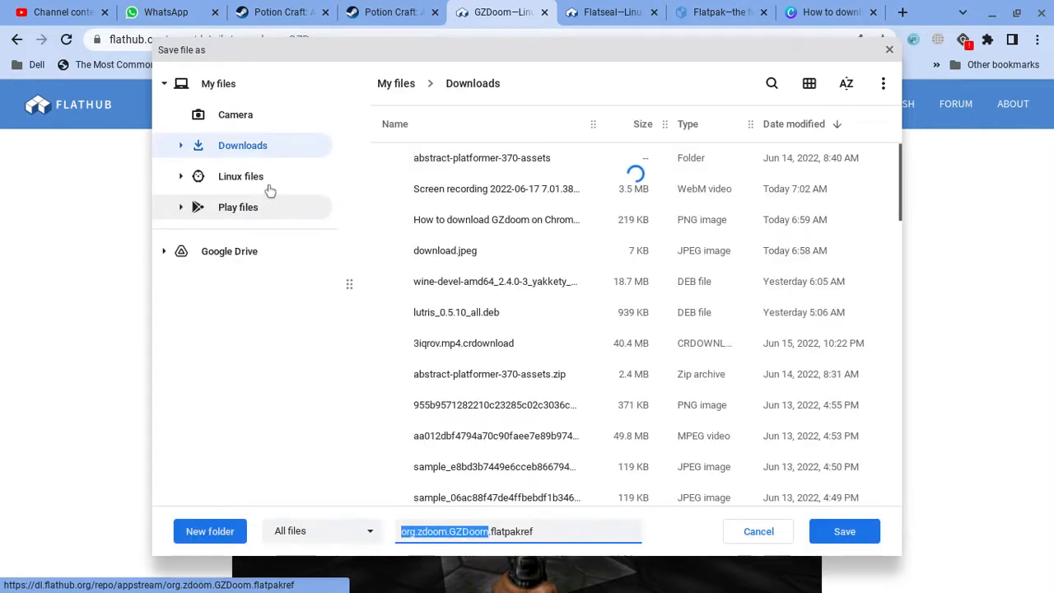
left_click(240, 174)
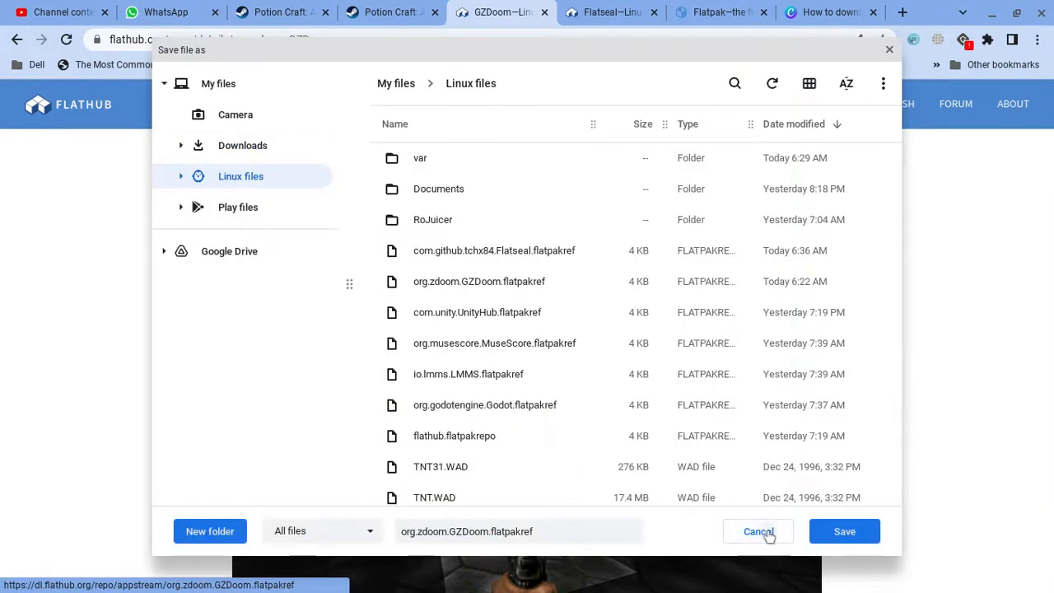
left_click(757, 531)
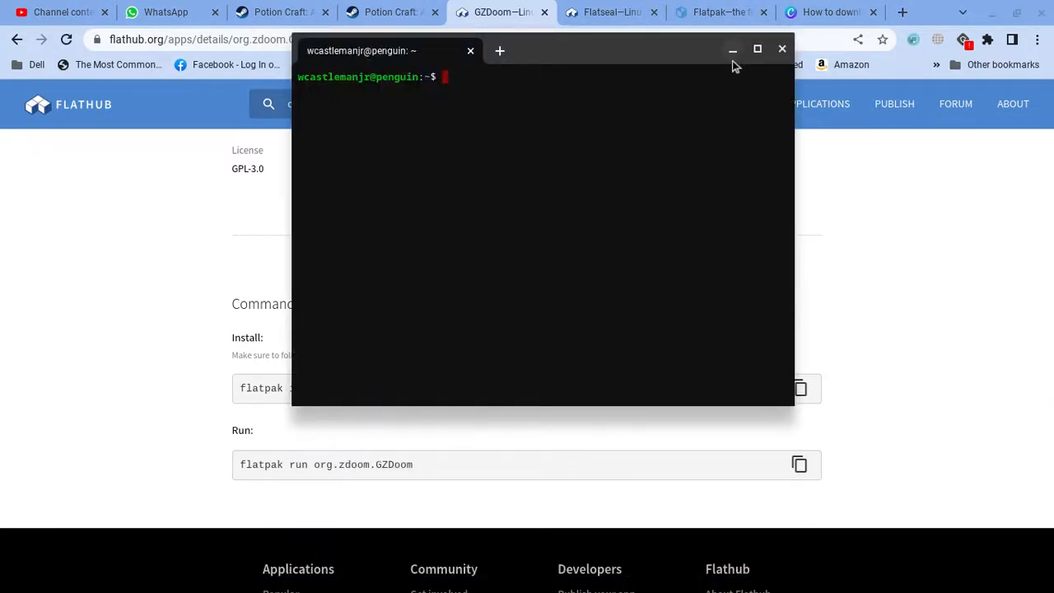
Minimize the Linux Terminal so Flathub's flatpak install and run commands for GZDoom show.
left_click(781, 50)
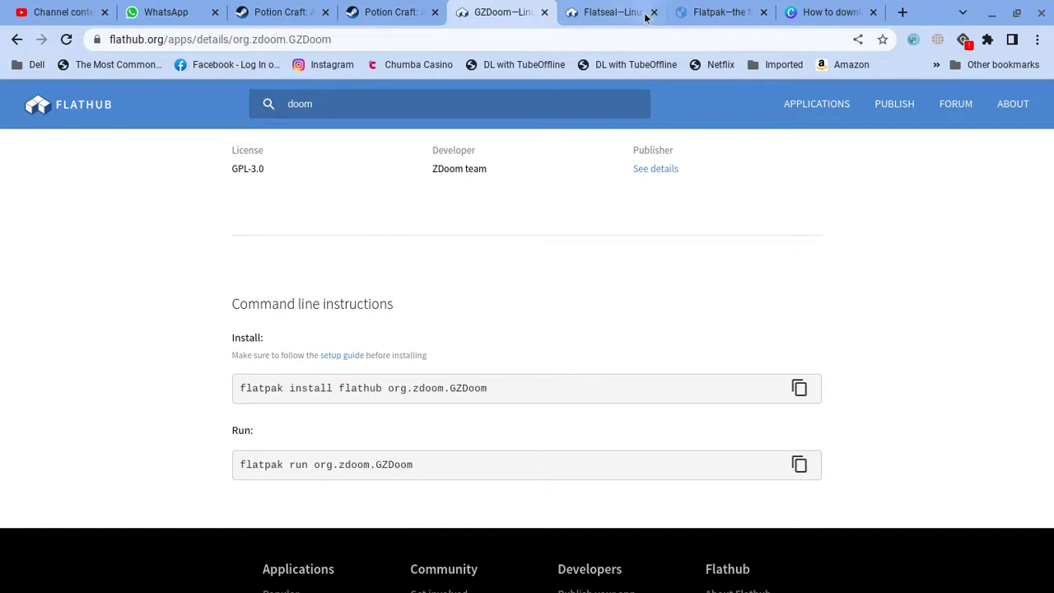
Look over the Flatseal page on Flathub, then start a new browser tab.
left_click(609, 12)
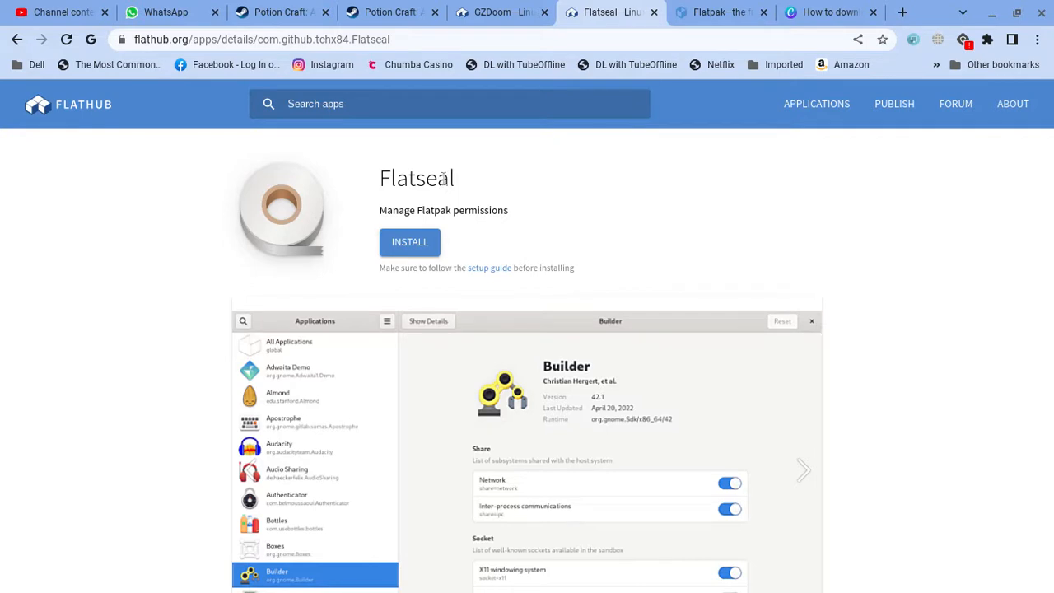
scroll("down", 3)
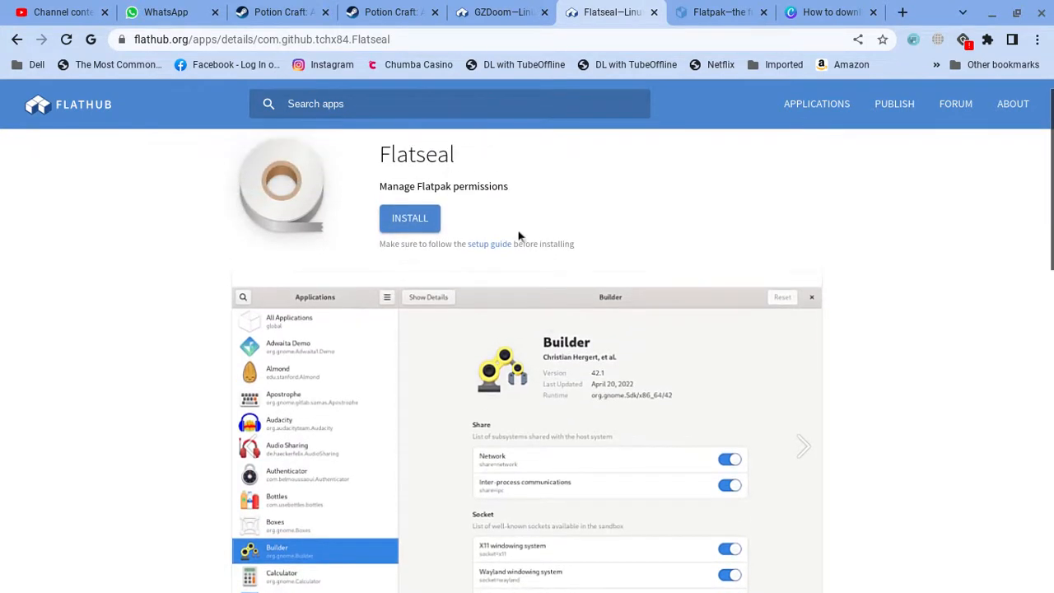
mouse_move(560, 348)
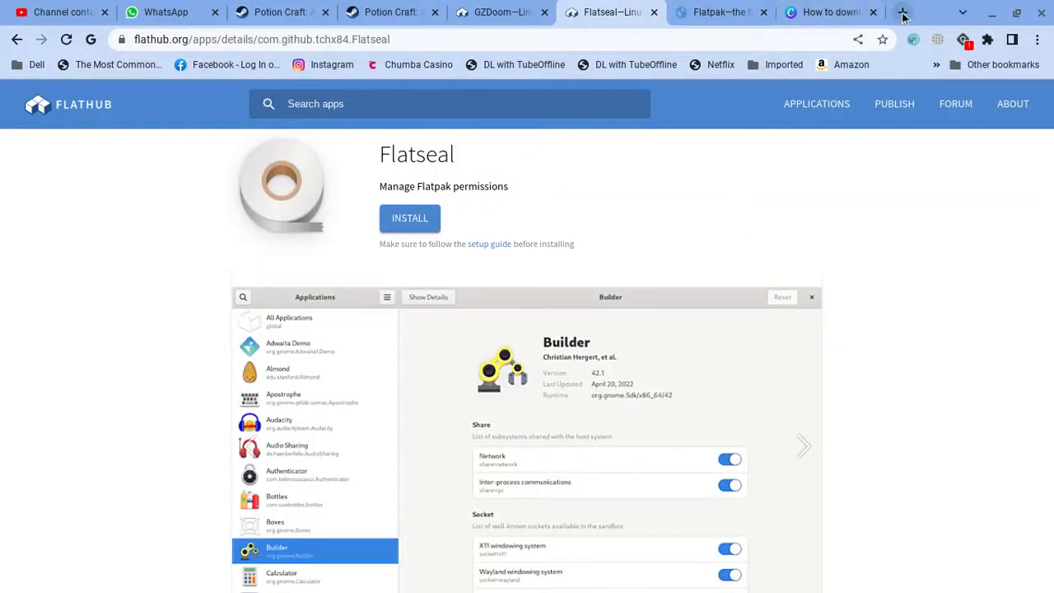
left_click(902, 12)
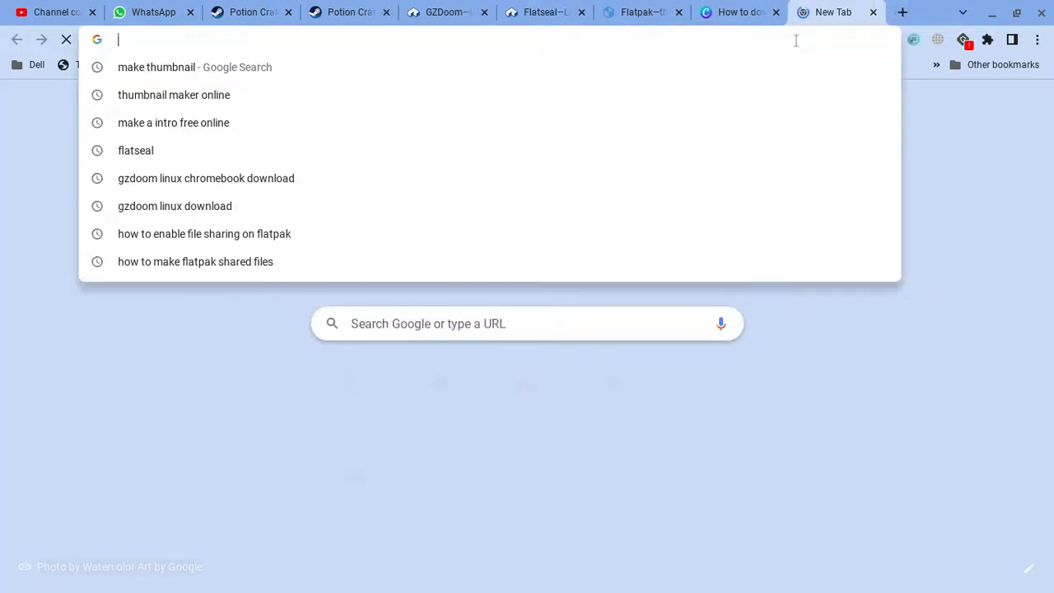
Search 'doom full wad' and browse the Internet Archive's DOOM WADs game listing.
type("doom full wad")
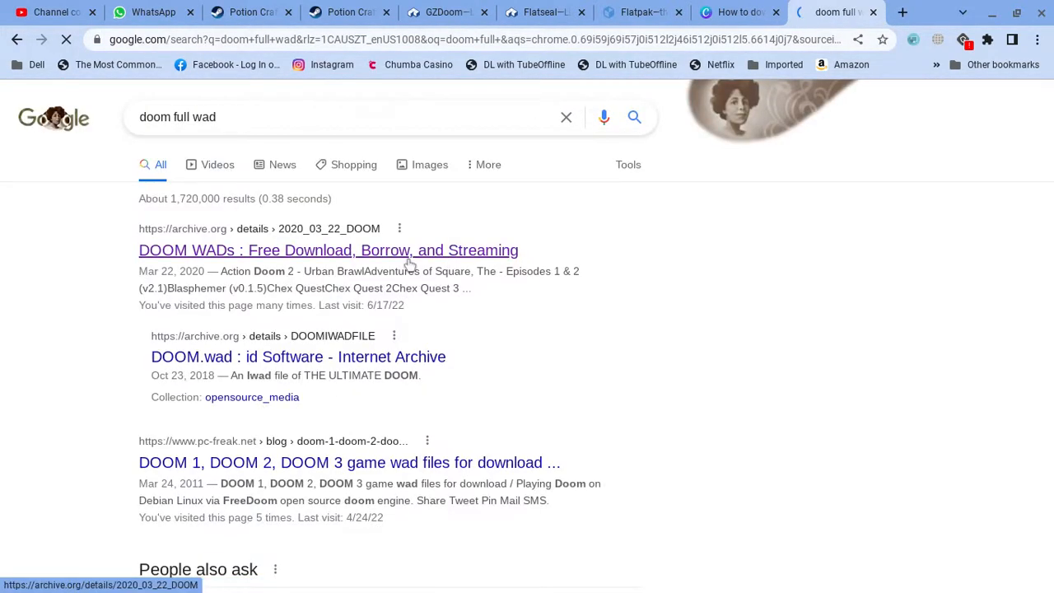
left_click(328, 250)
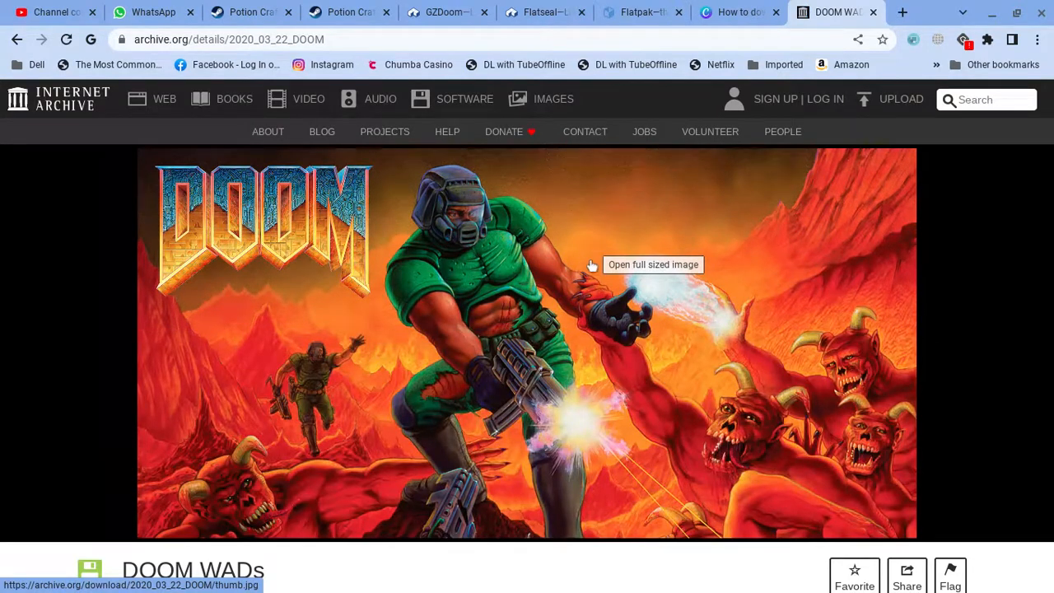
mouse_move(599, 262)
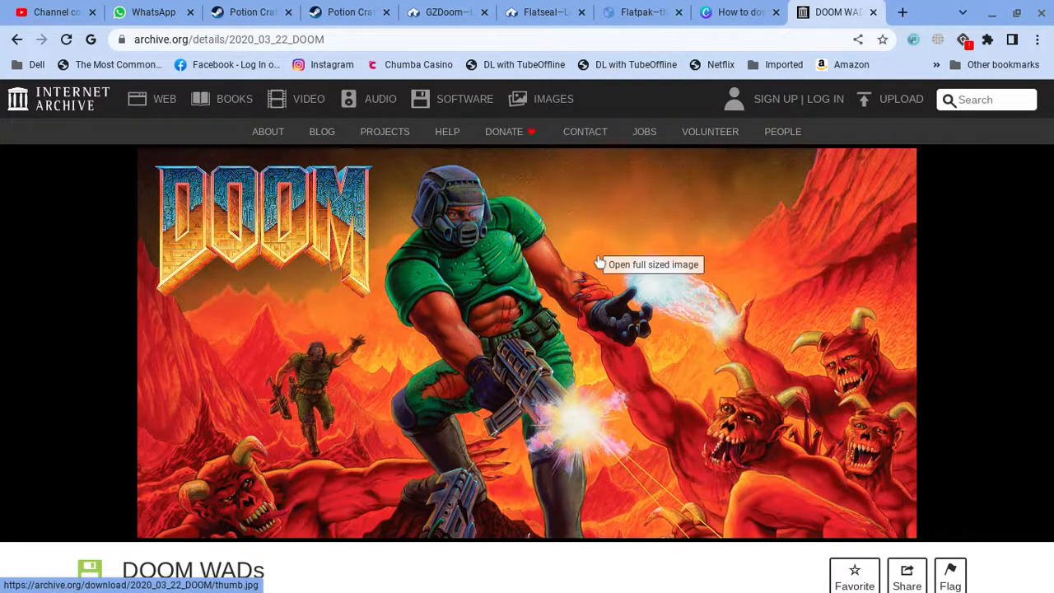
scroll("down", 3)
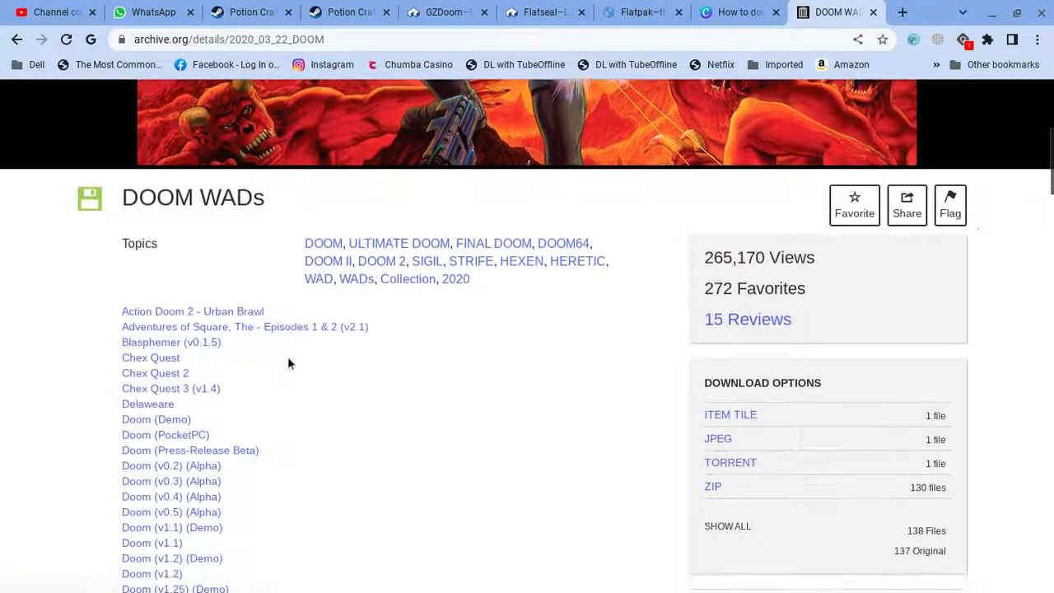
scroll("down", 3)
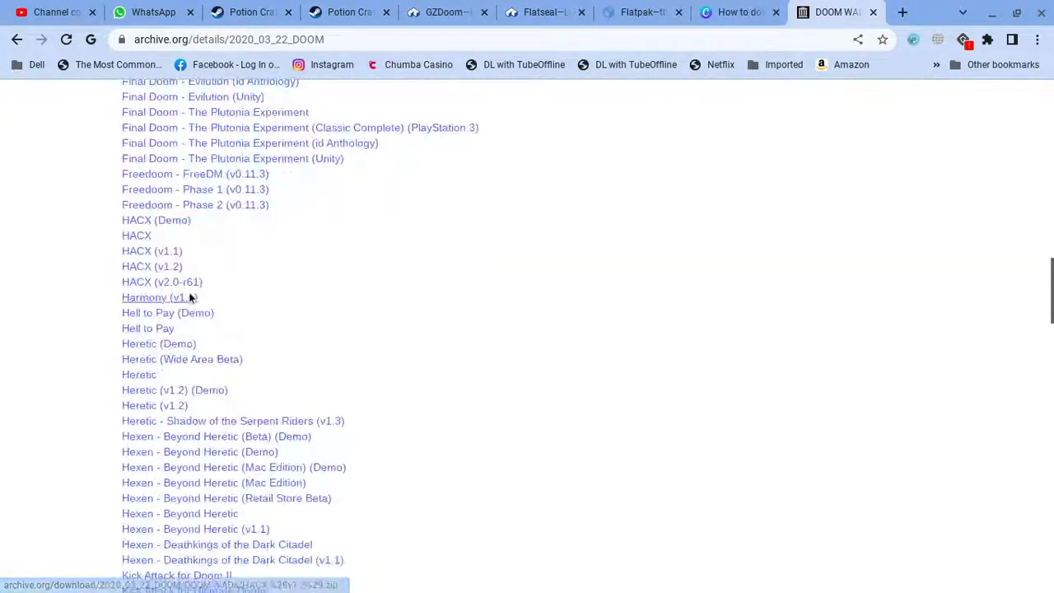
scroll("down", 3)
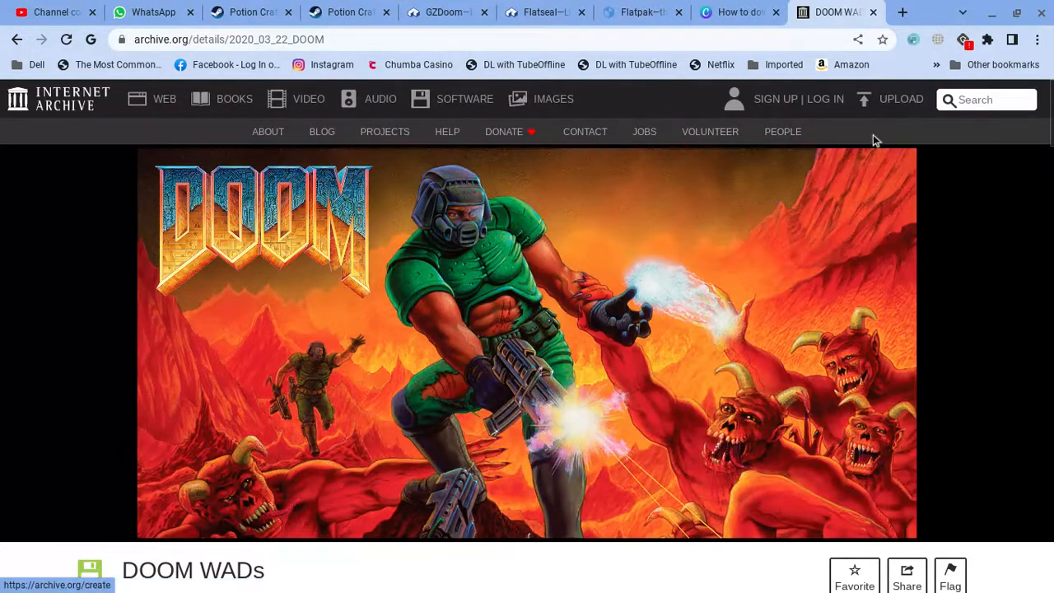
scroll("down", 3)
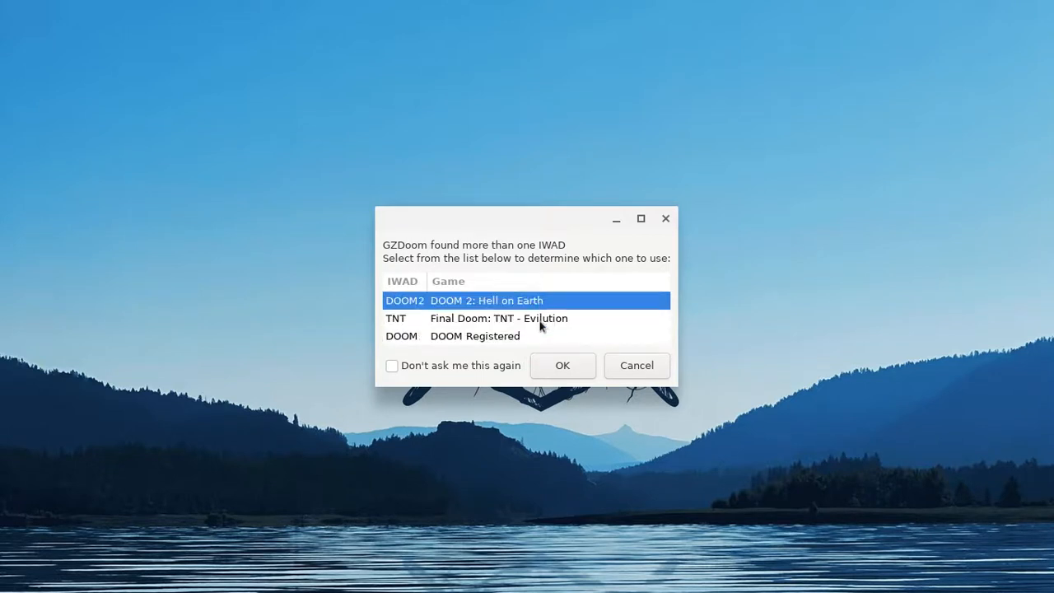
Launch Final Doom: TNT - Evilution from the IWAD chooser, then quit and confirm with Y.
left_click(501, 320)
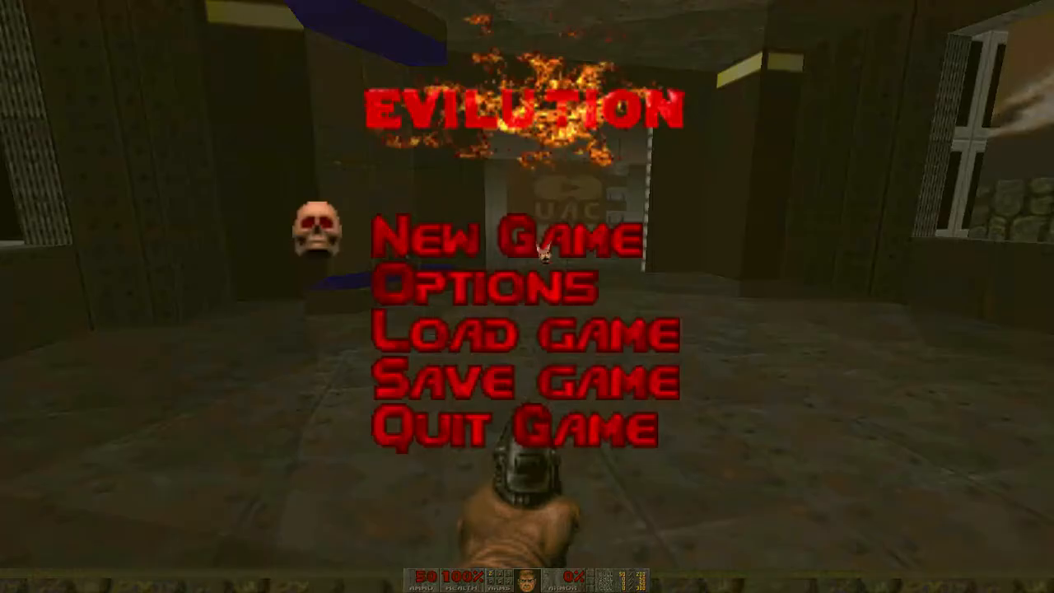
left_click(511, 425)
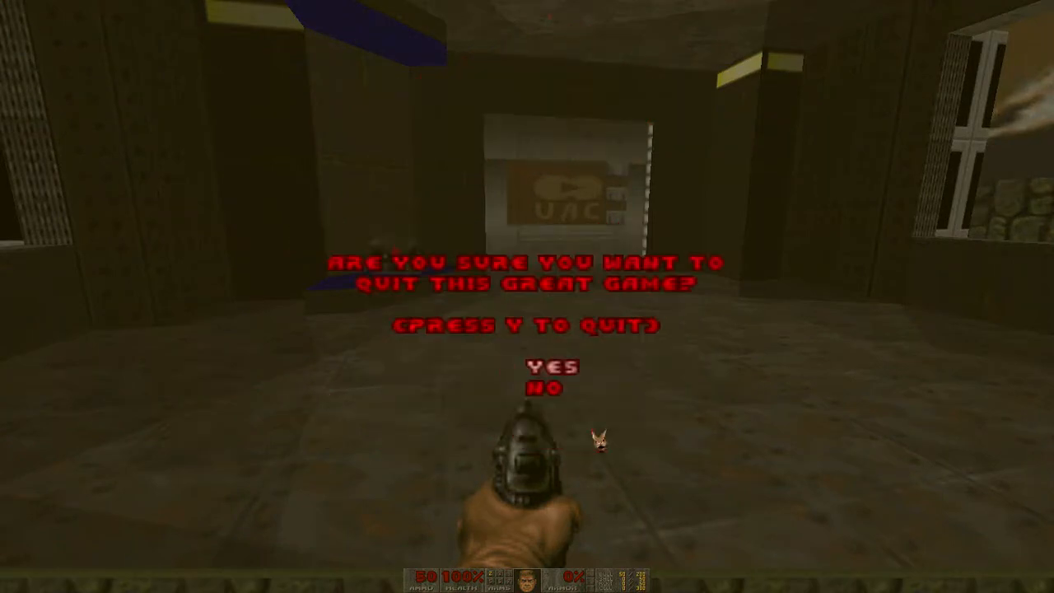
key("y")
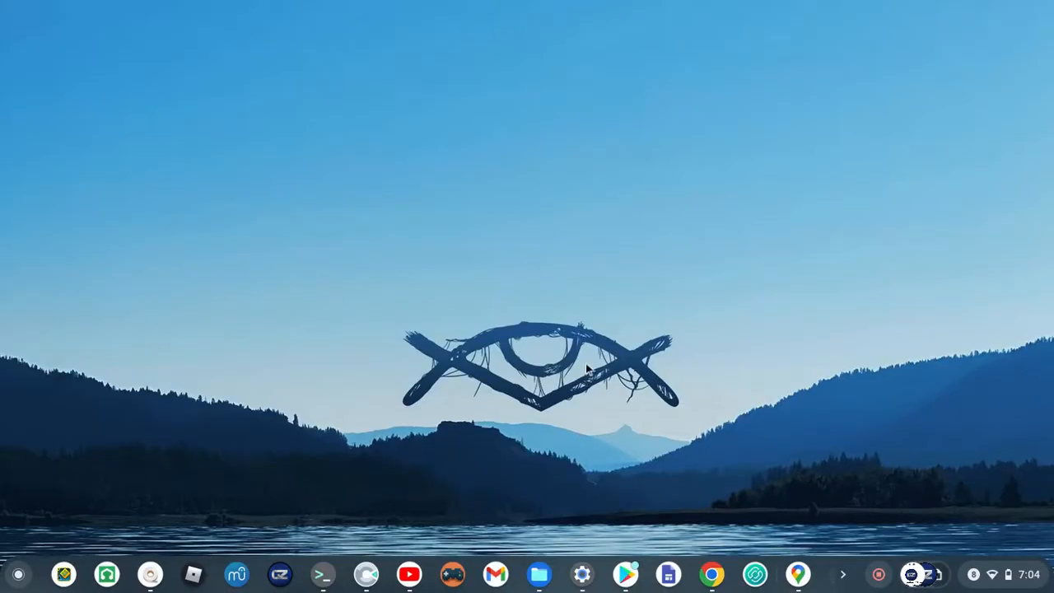
mouse_move(688, 467)
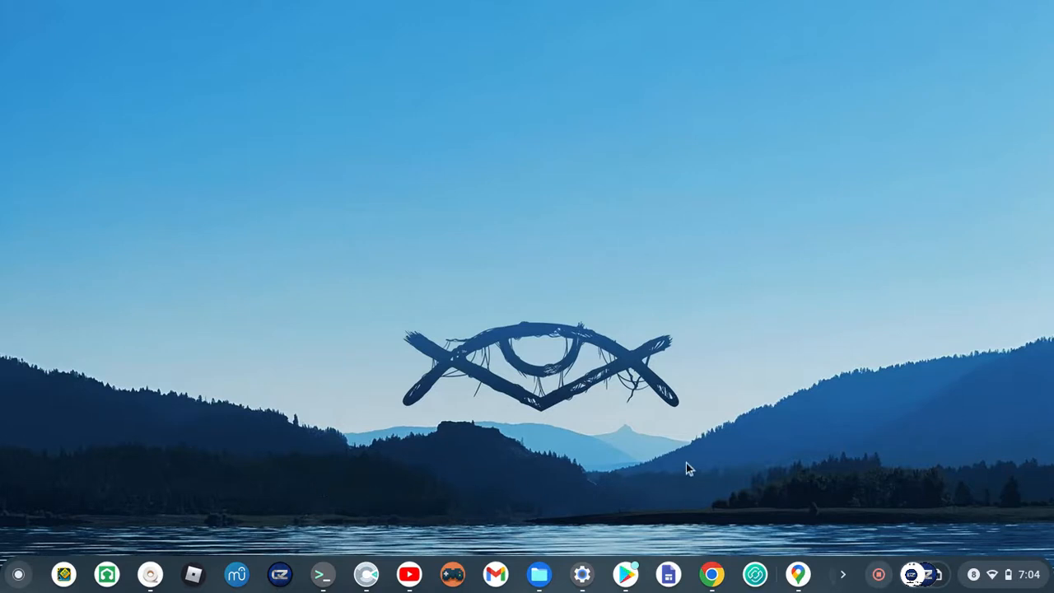
mouse_move(725, 448)
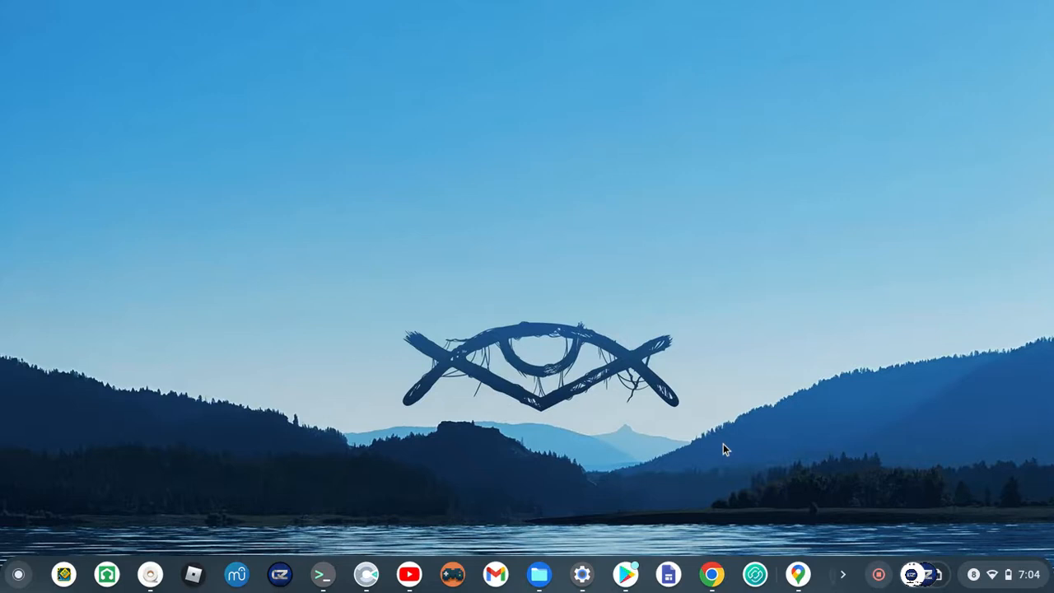
mouse_move(873, 535)
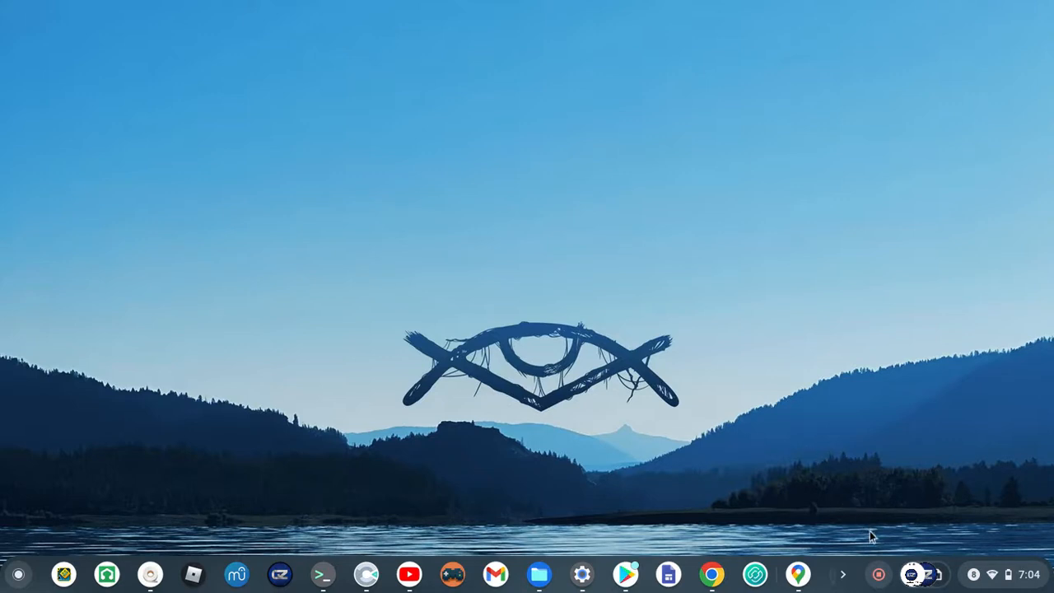
mouse_move(879, 573)
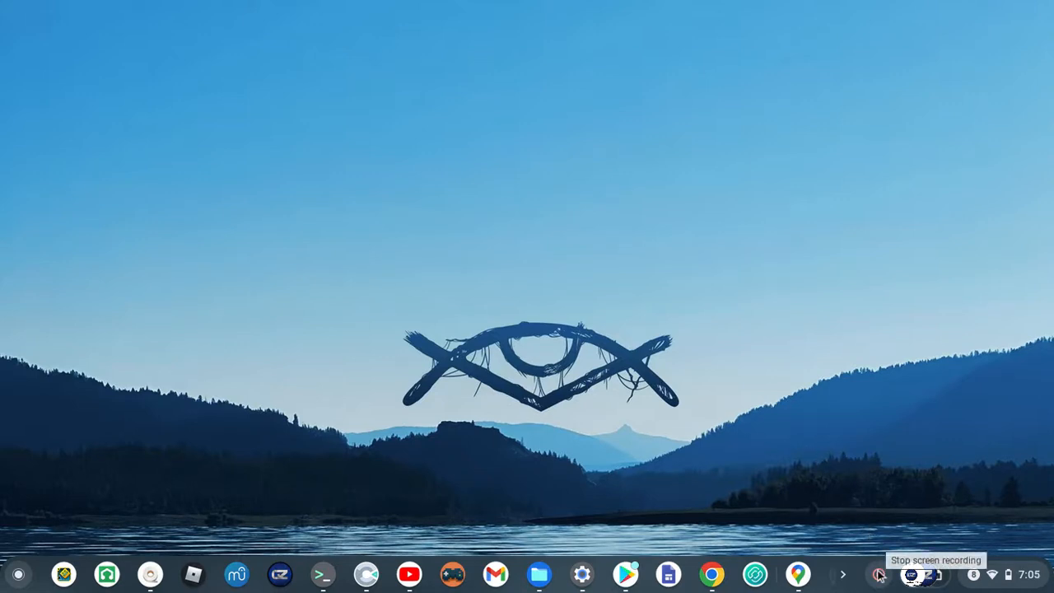